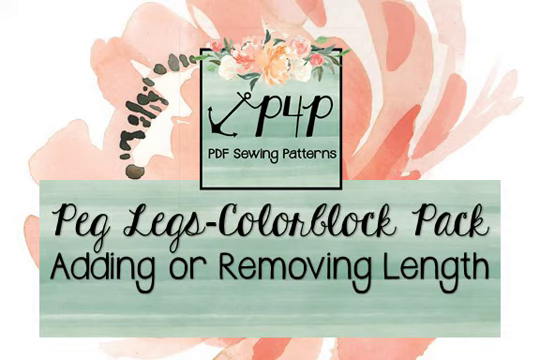
pyautogui.click(270, 180)
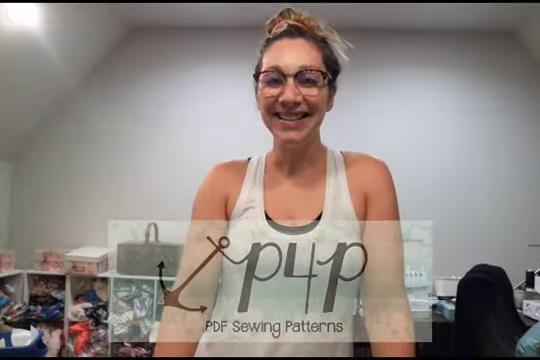